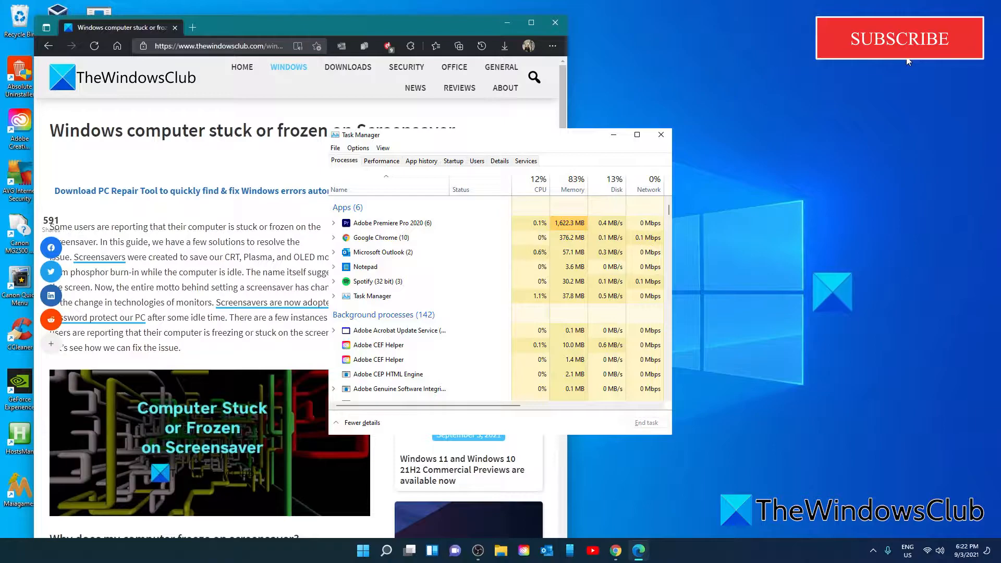
Search automatically for a newer NVIDIA GeForce GTX 1650 SUPER driver, then close the 'best driver installed' result.
left_click(661, 135)
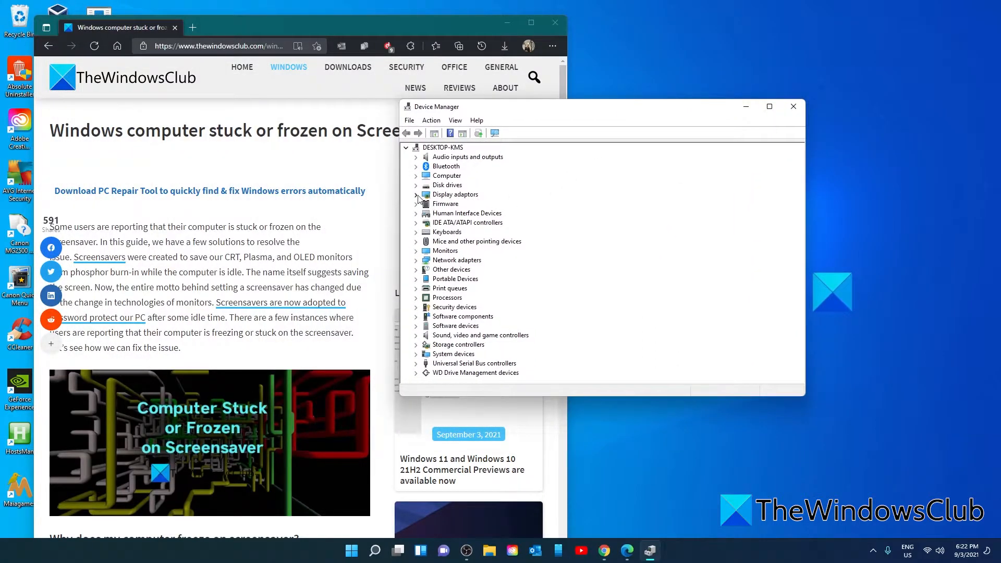
right_click(486, 202)
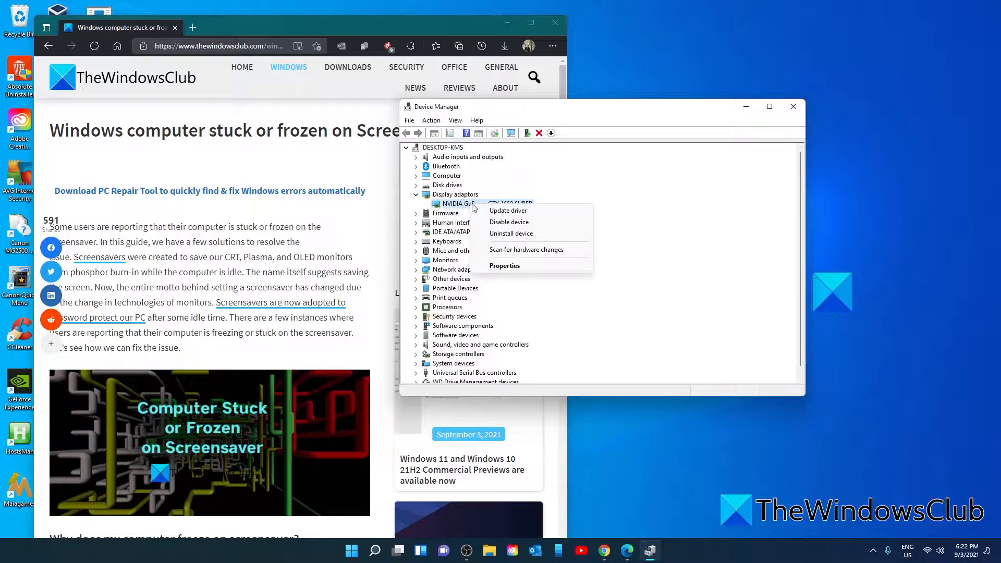
left_click(507, 210)
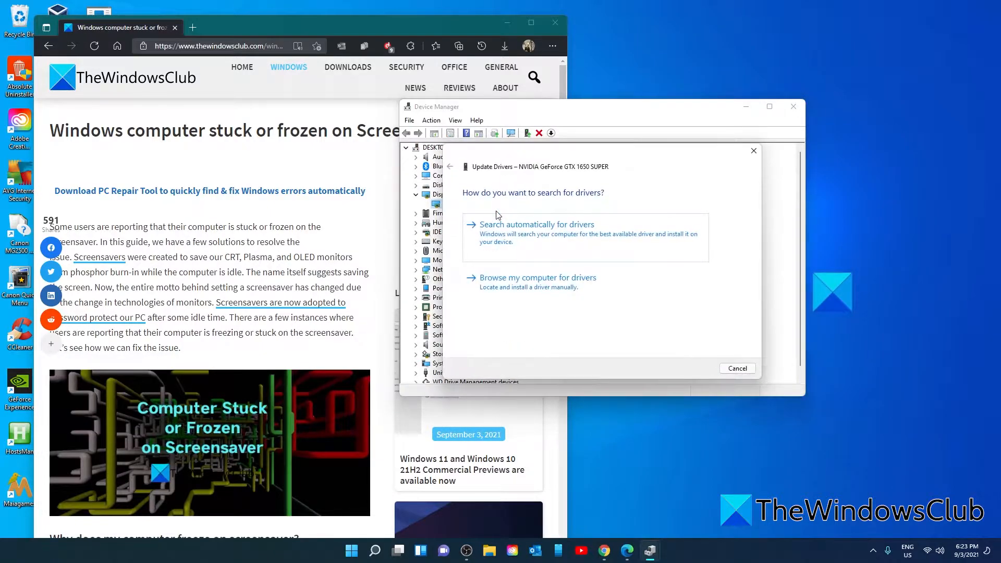
left_click(537, 225)
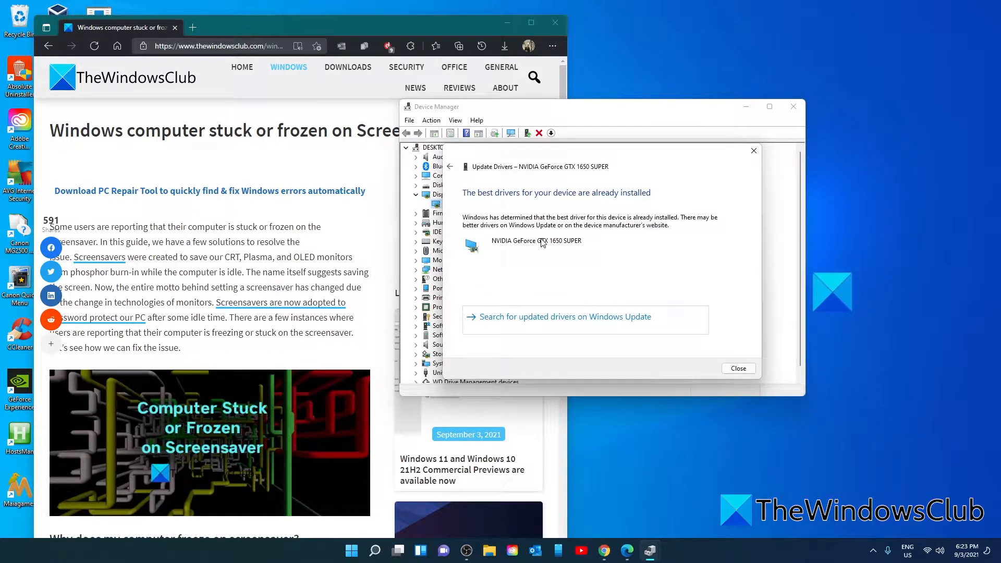
left_click(738, 368)
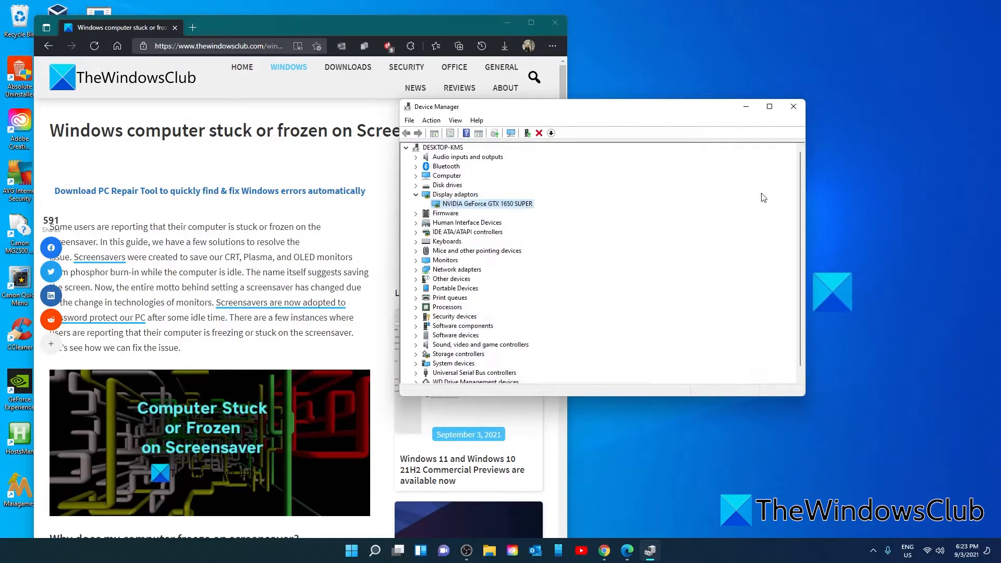
Close Device Manager and launch Command Prompt as administrator from Start search.
left_click(793, 106)
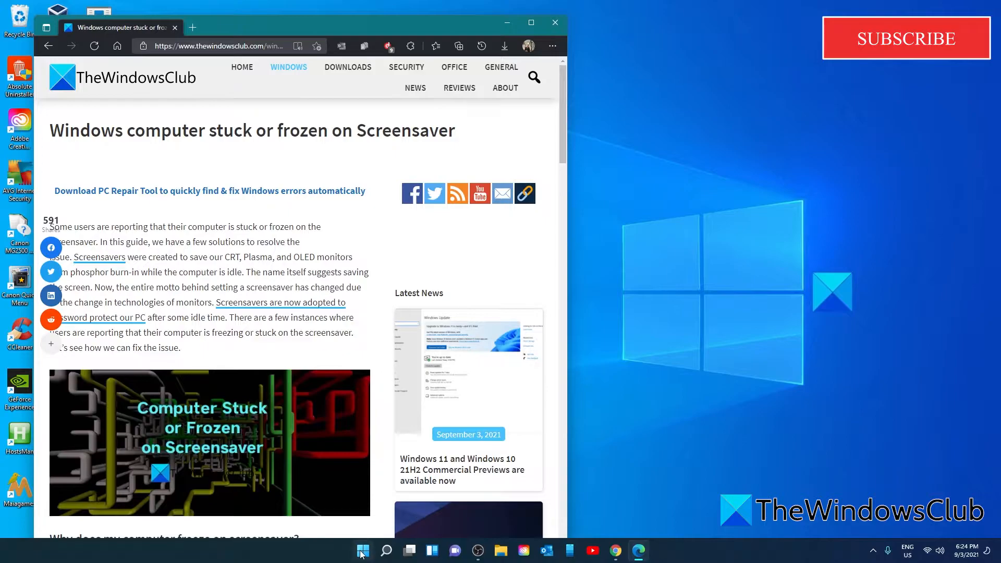
left_click(362, 551)
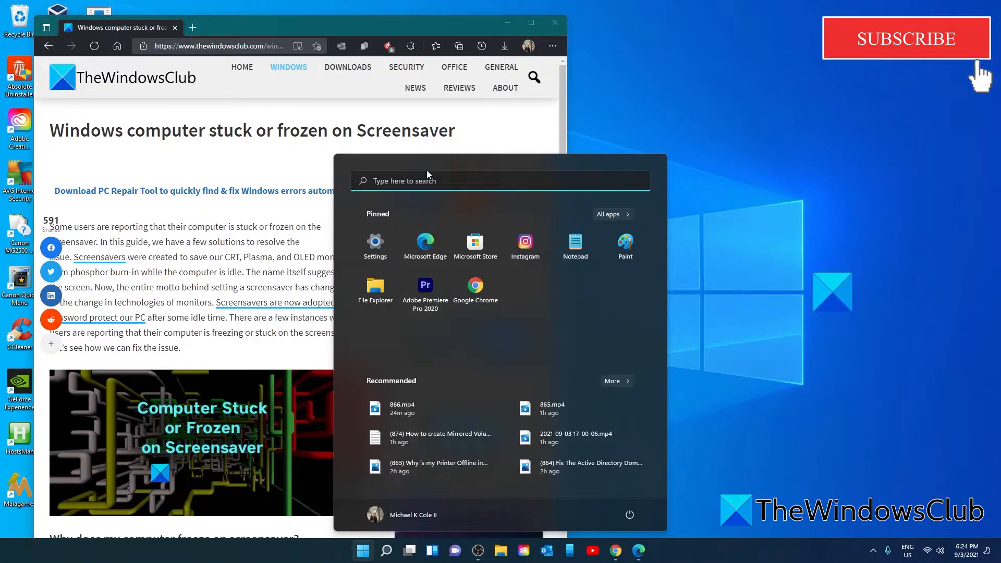
type("command Prompt")
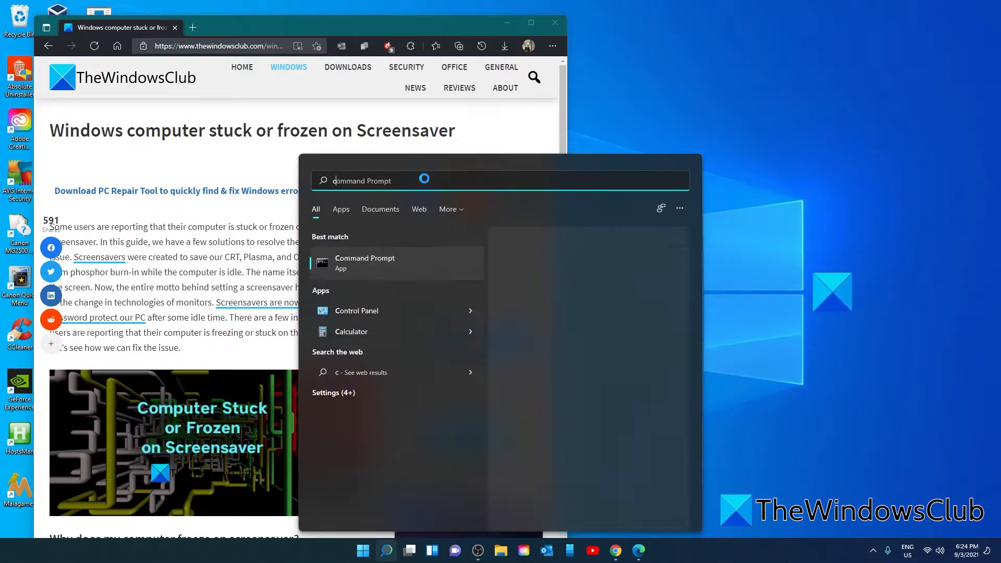
left_click(365, 263)
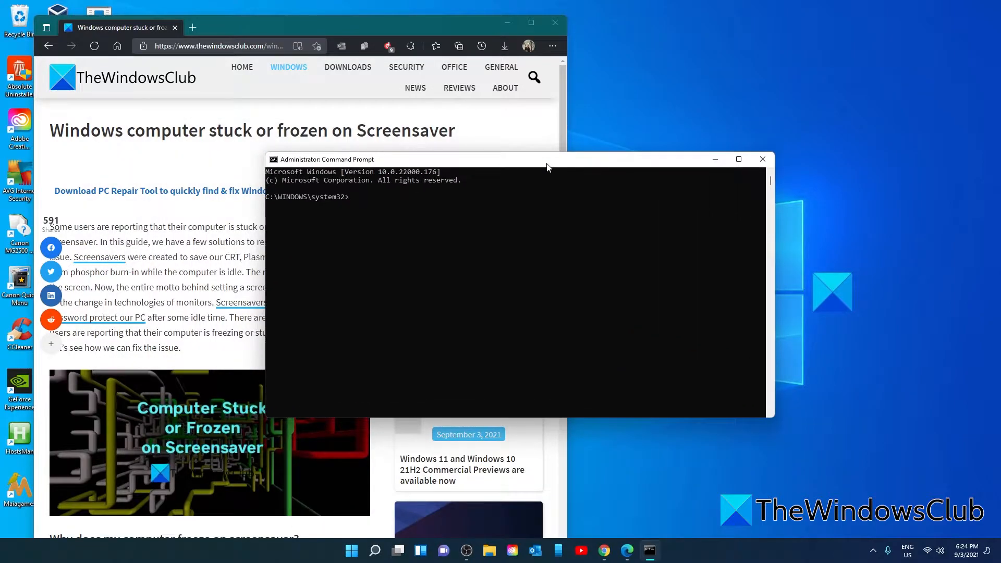
Run the sfc /scannow system file scan in the elevated Command Prompt.
type("sfc /sc")
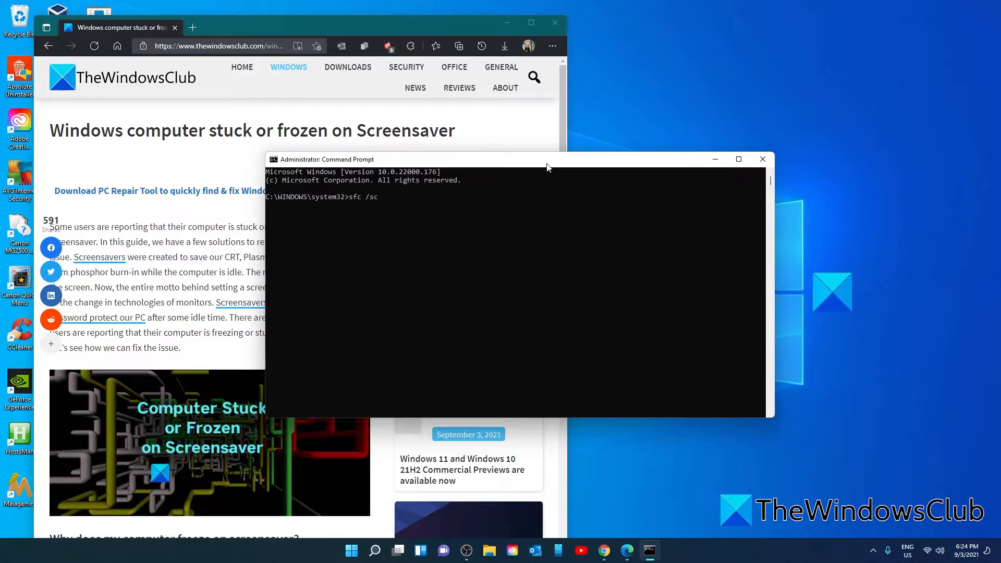
type("annow")
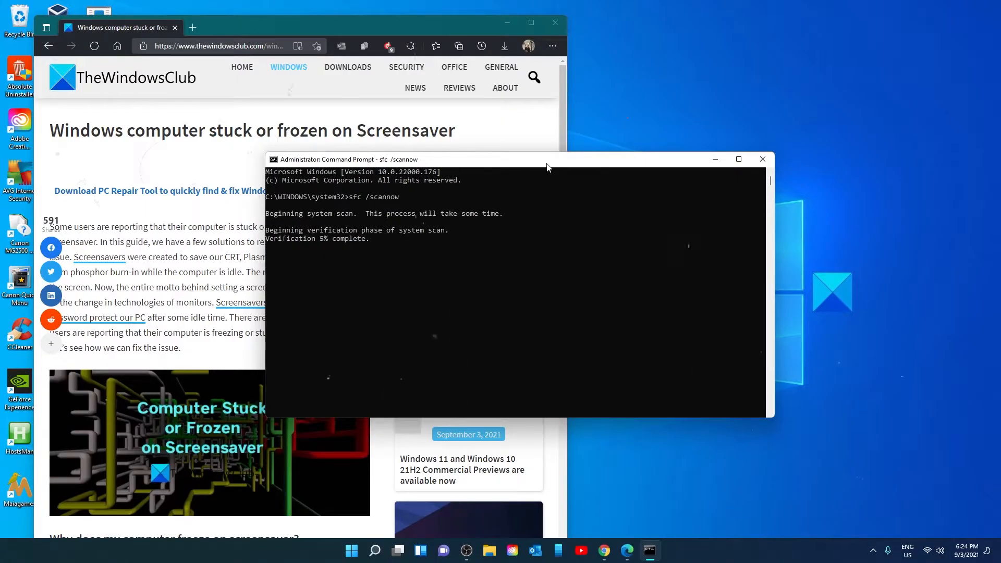
left_click(762, 159)
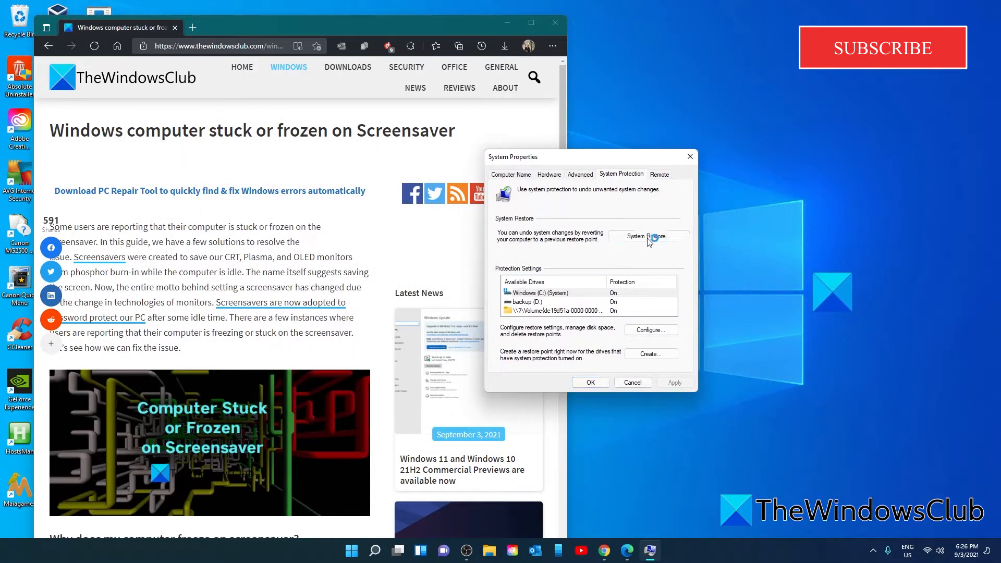
Launch System Restore from the System Protection tab of System Properties.
left_click(647, 236)
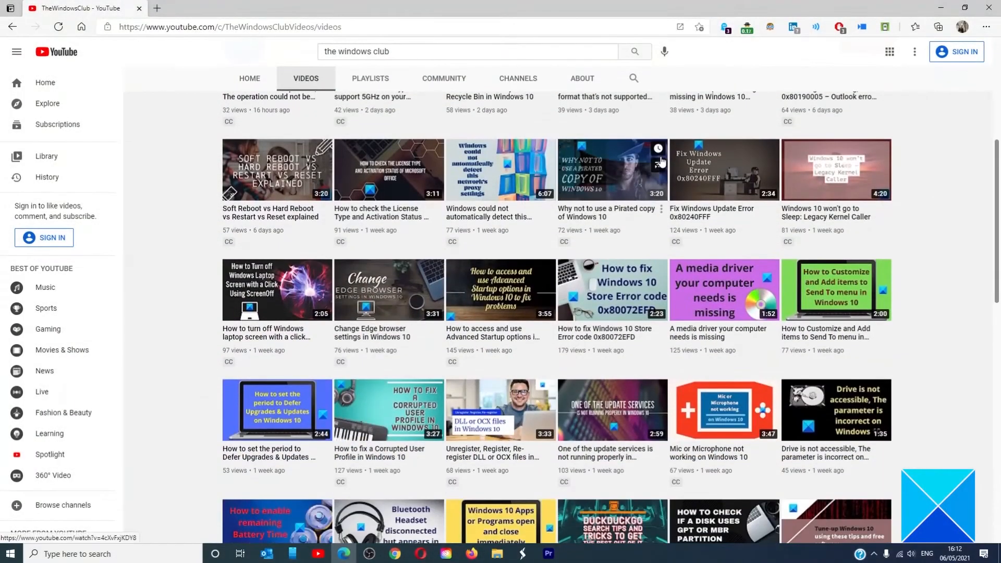
scroll("down", 3)
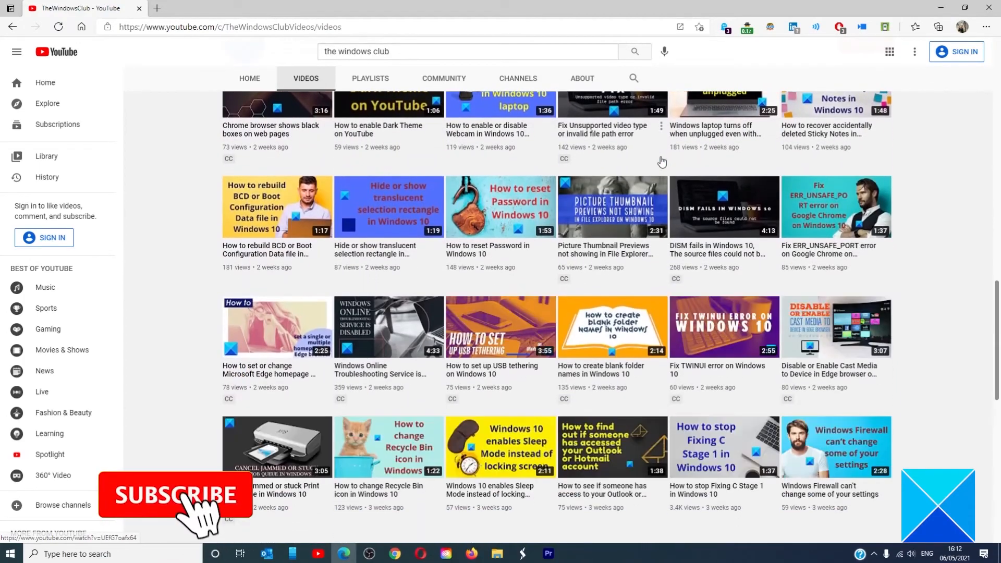